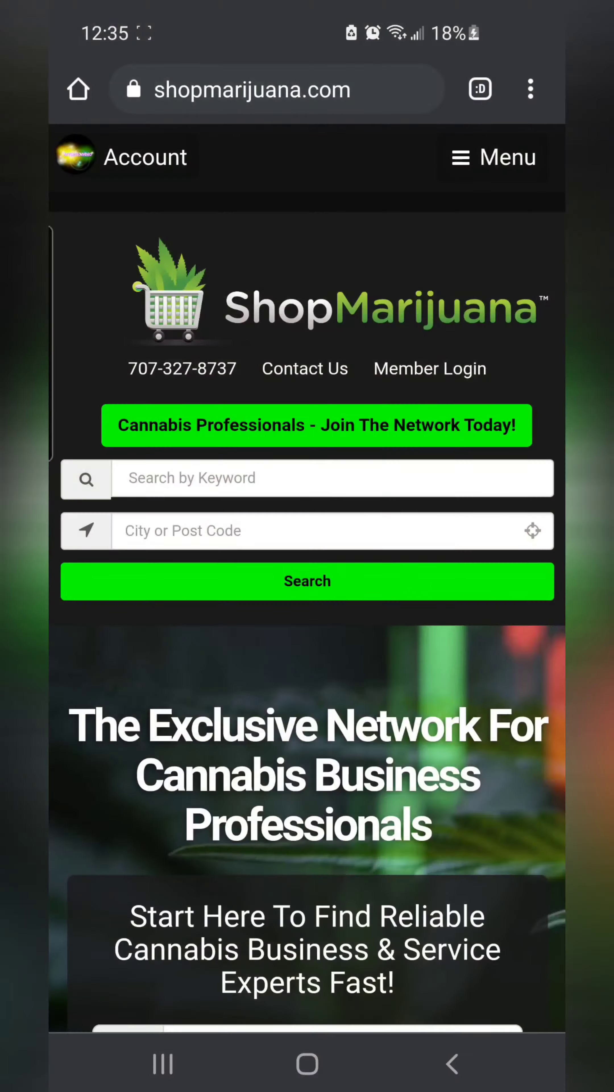
Start a new event titled Cannabis Fest with Publish left at No
type("Cannabis Fest")
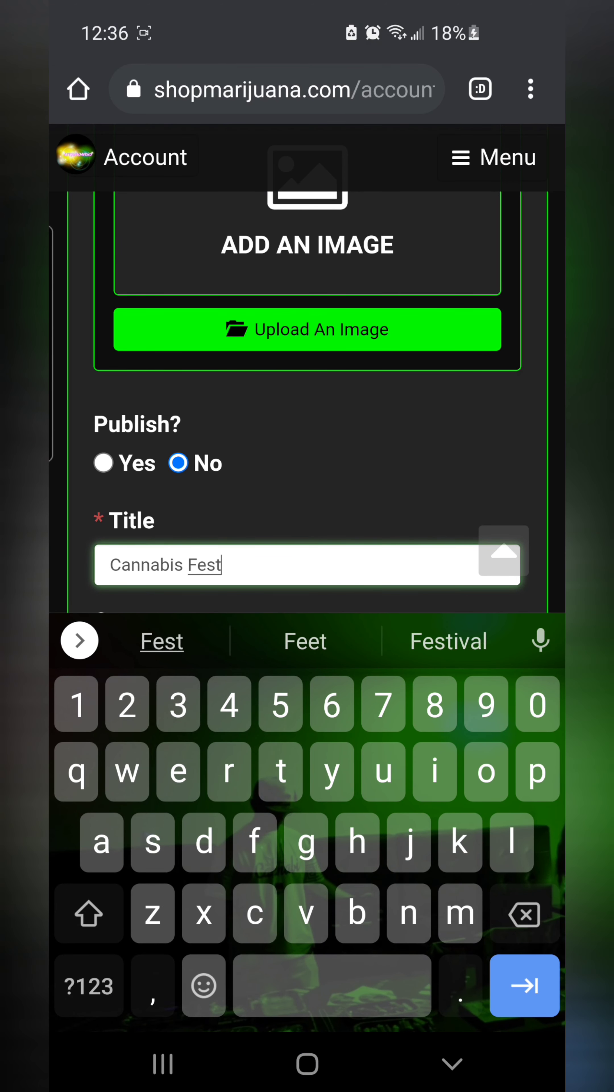
Set the event to not repeat, starting at 12:00 PM and ending at 8:00 PM
scroll("down", 3)
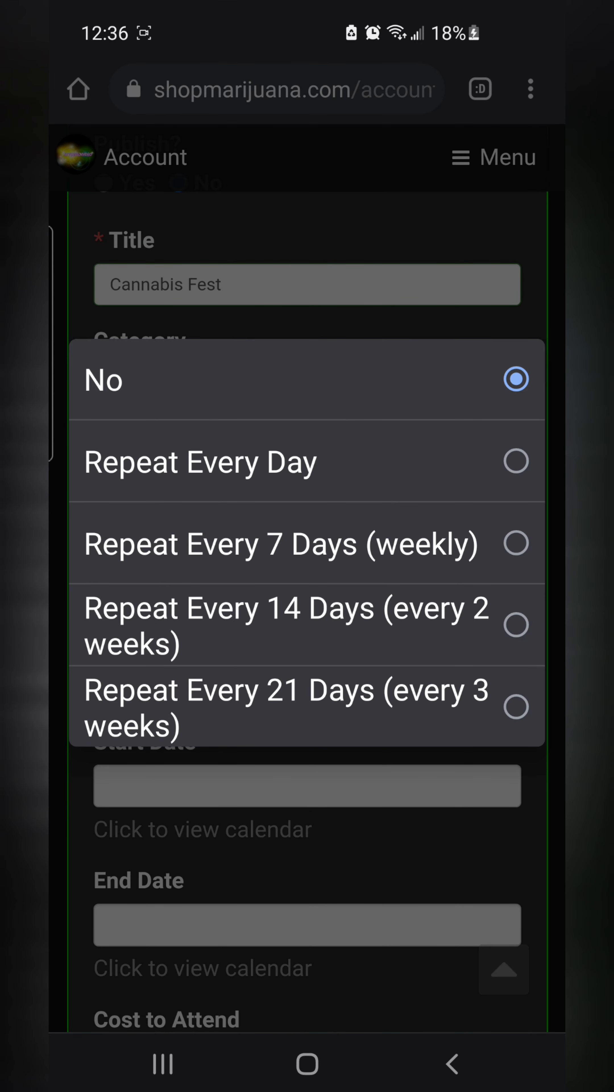
left_click(102, 381)
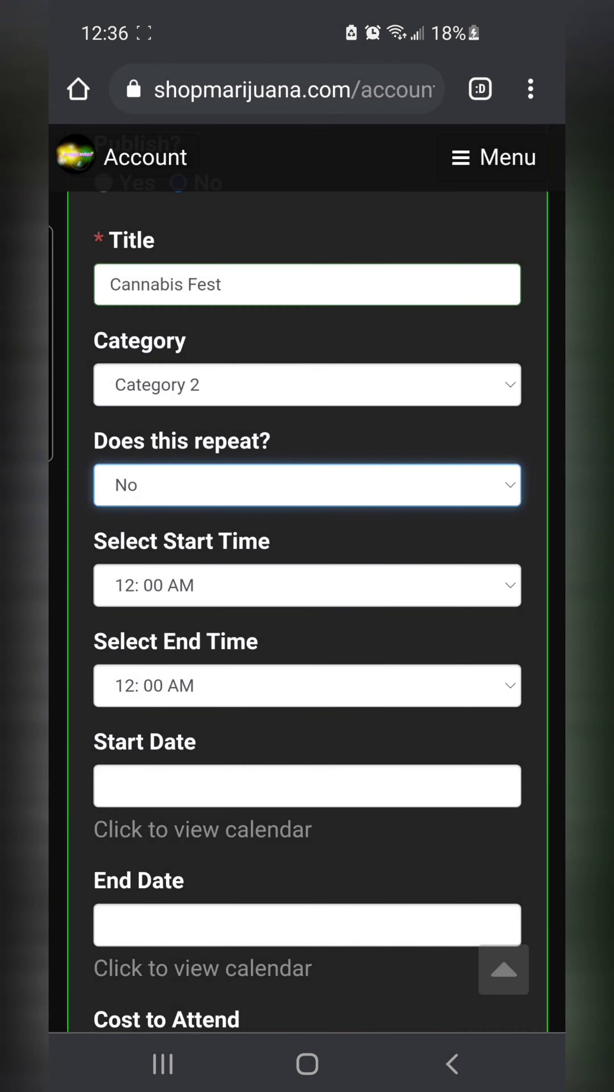
left_click(307, 534)
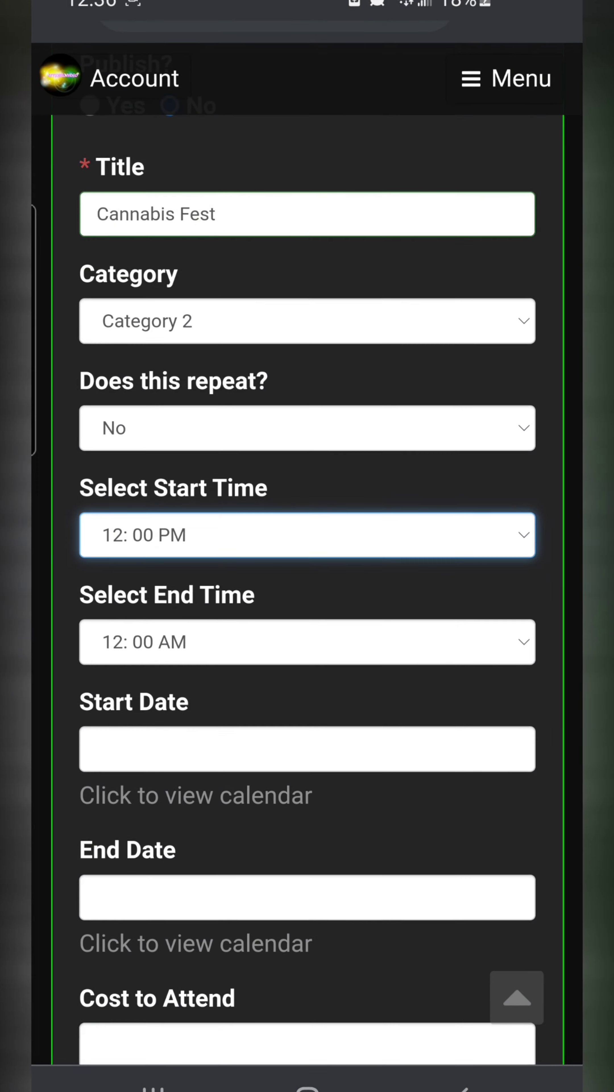
left_click(307, 534)
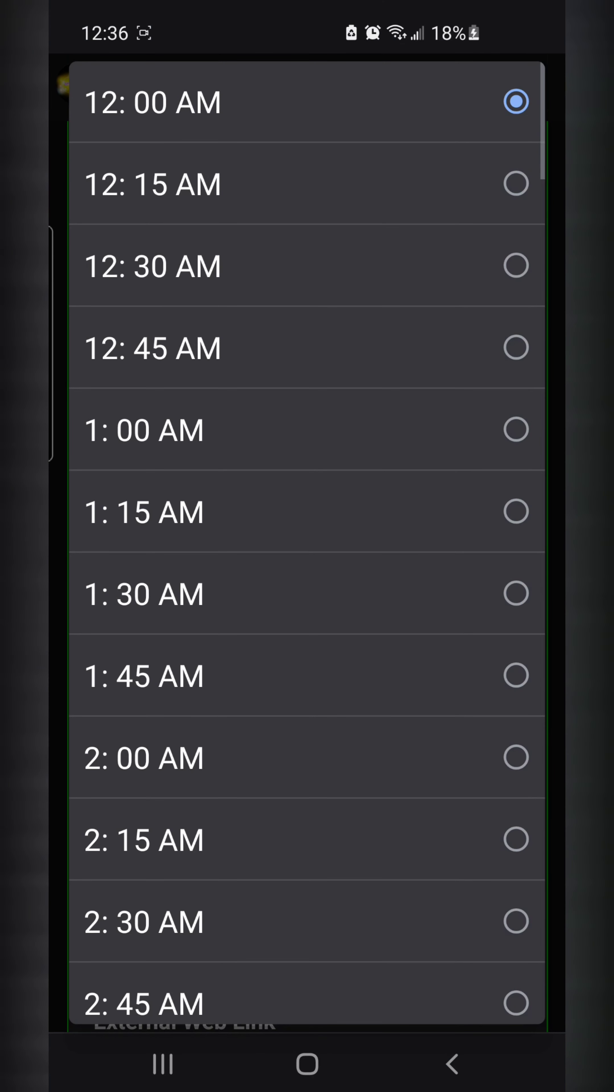
scroll("down", 3)
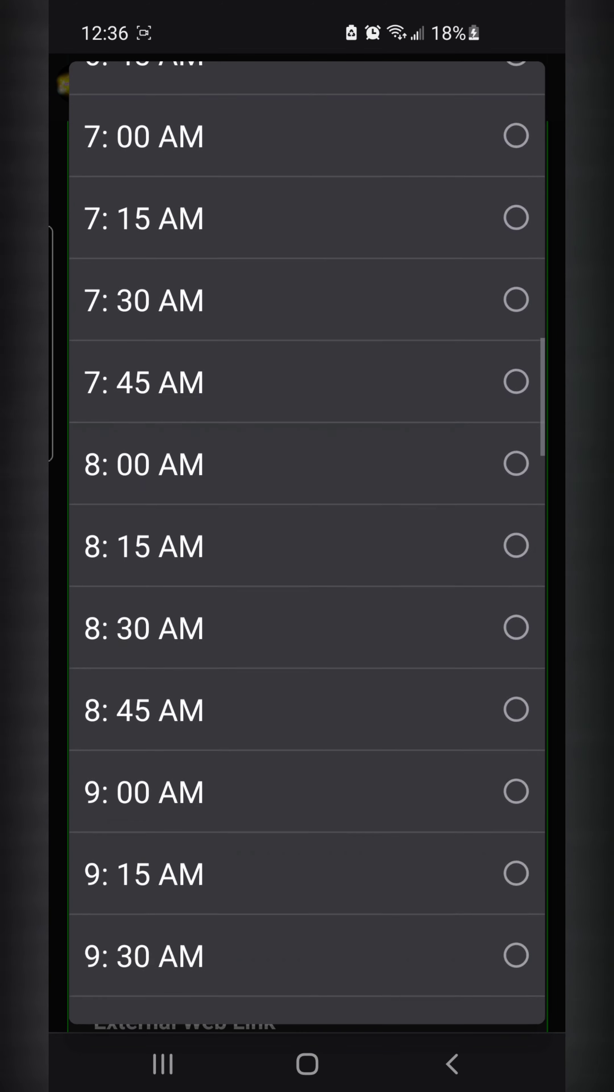
scroll("down", 3)
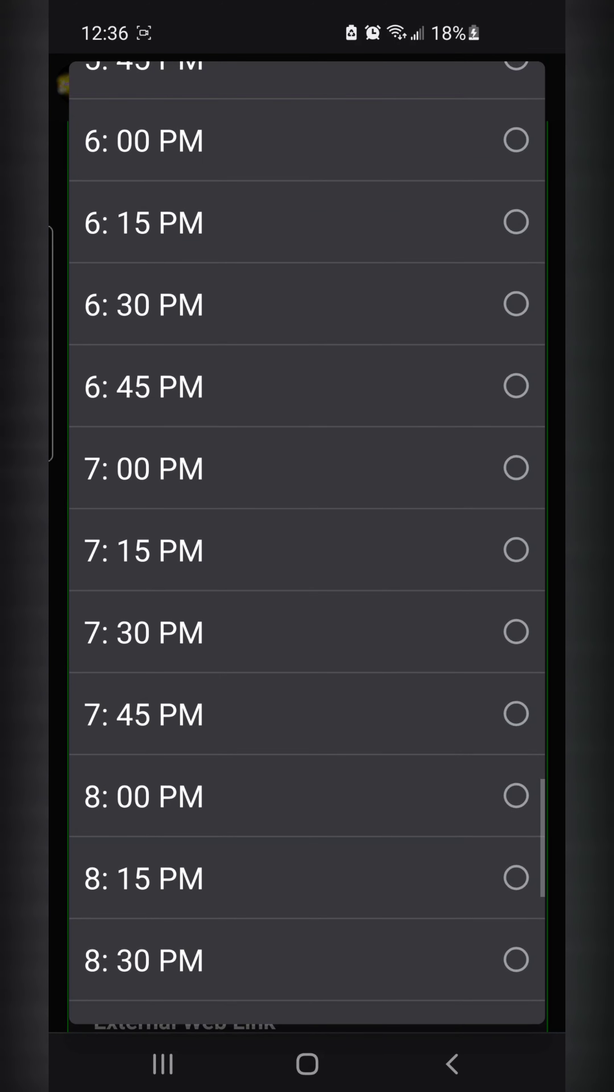
left_click(143, 796)
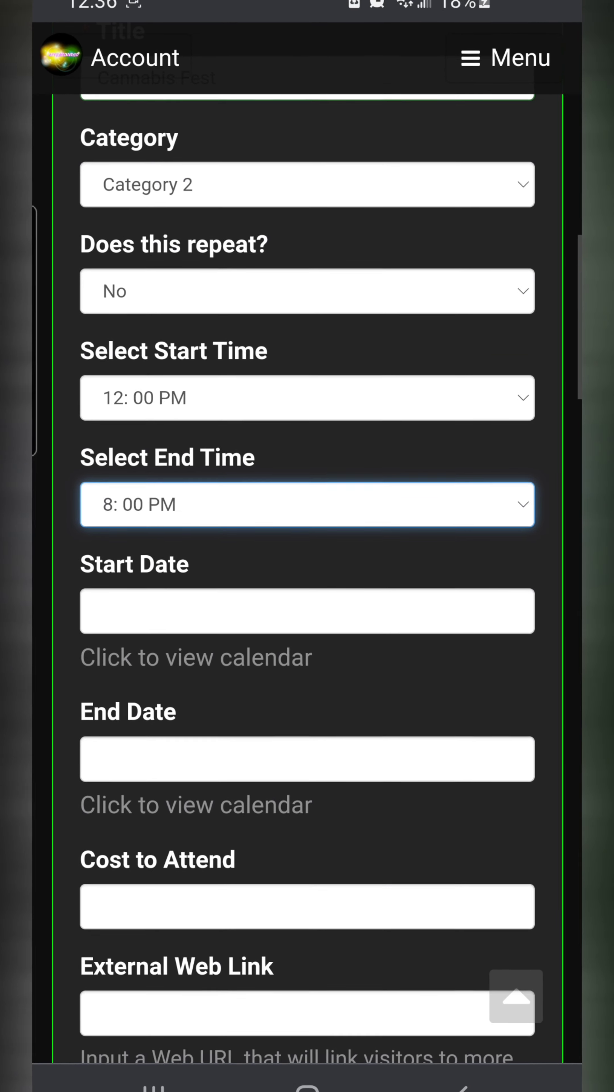
Set start and end dates to 08/25/21 and the cost to attend to $20
left_click(306, 610)
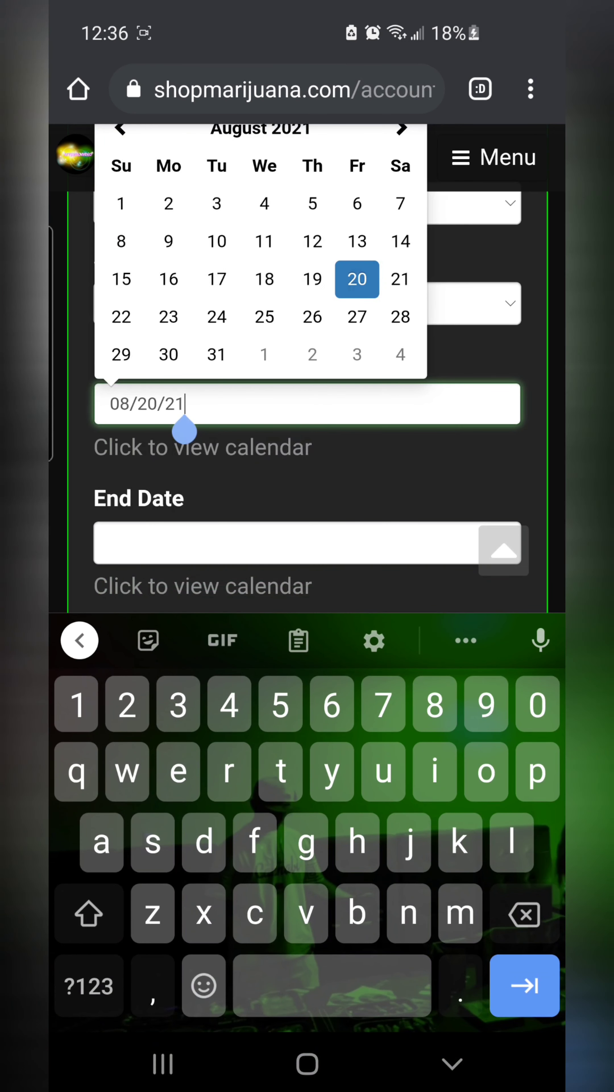
left_click(264, 317)
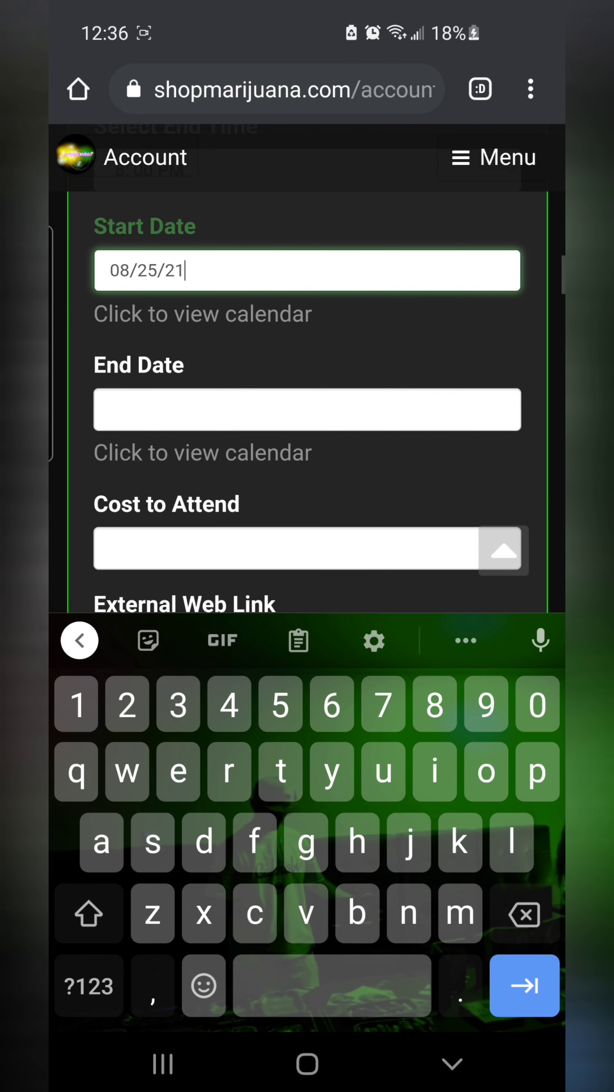
type("08/25/21")
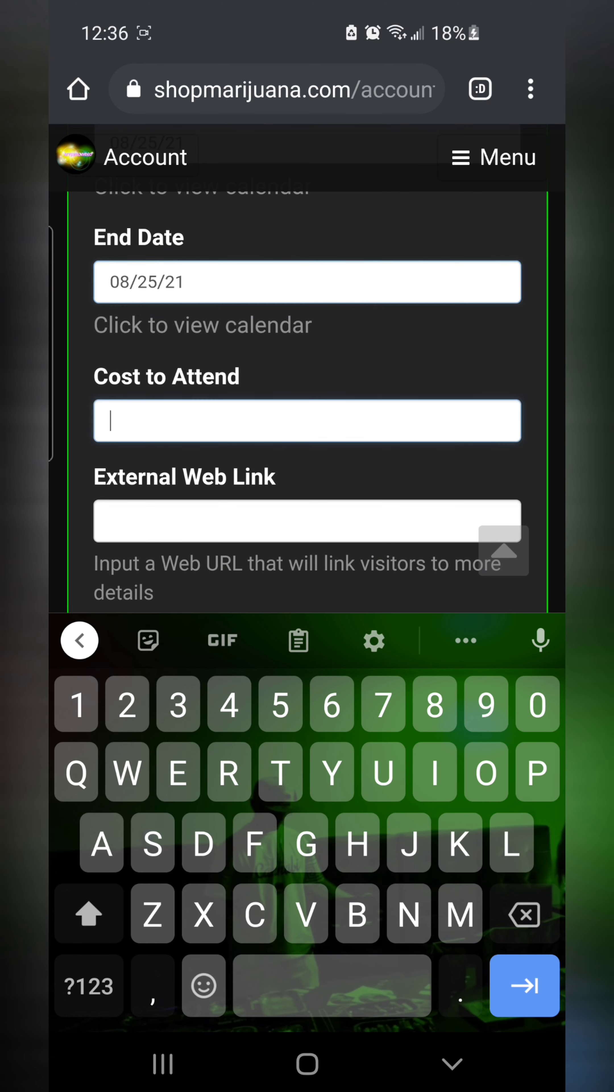
type("20")
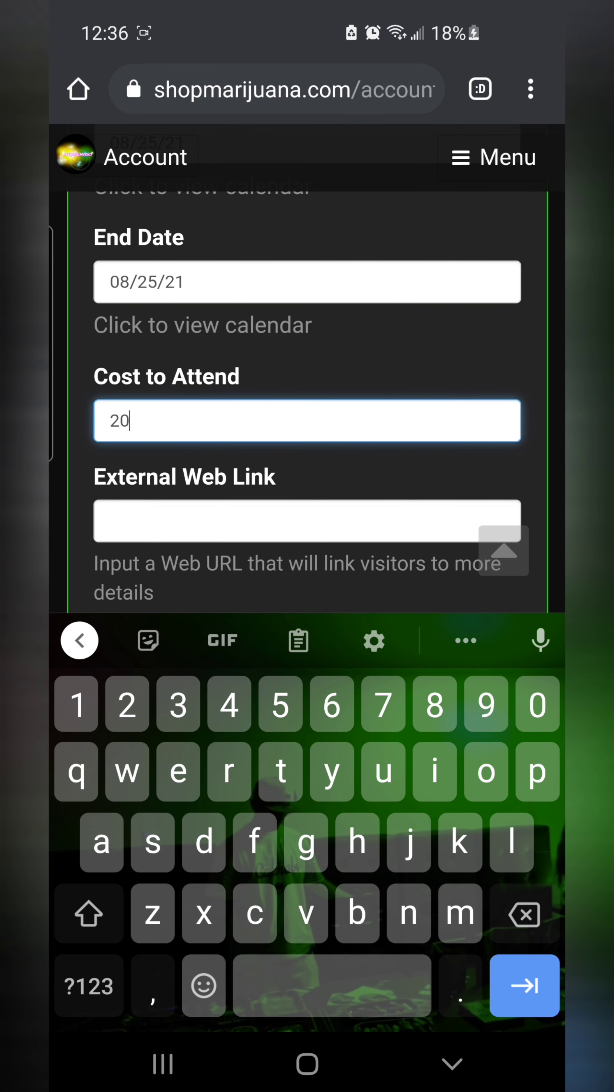
scroll("down", 3)
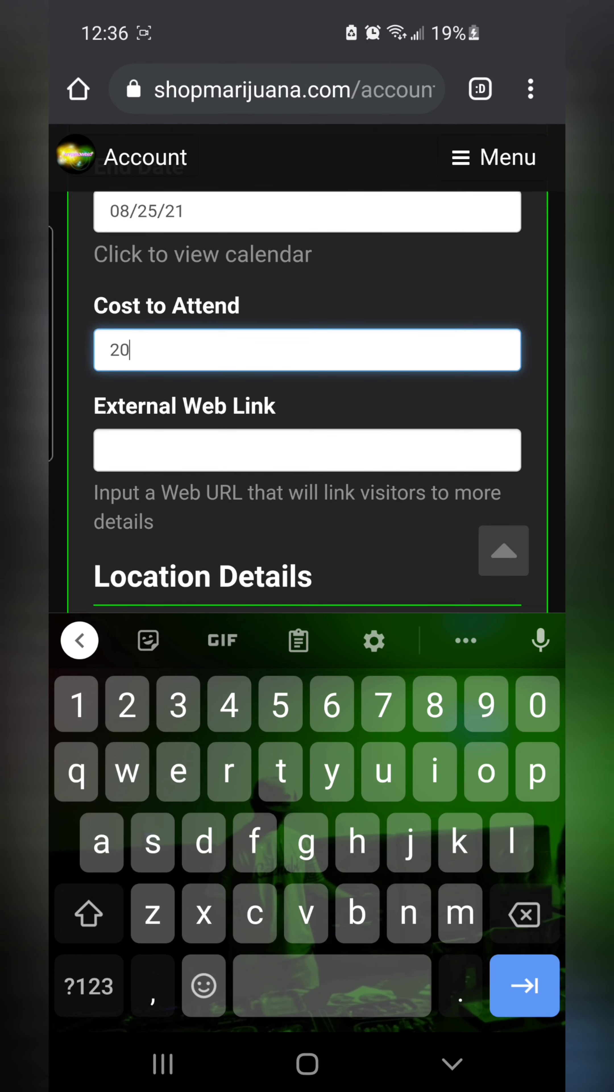
left_click(89, 985)
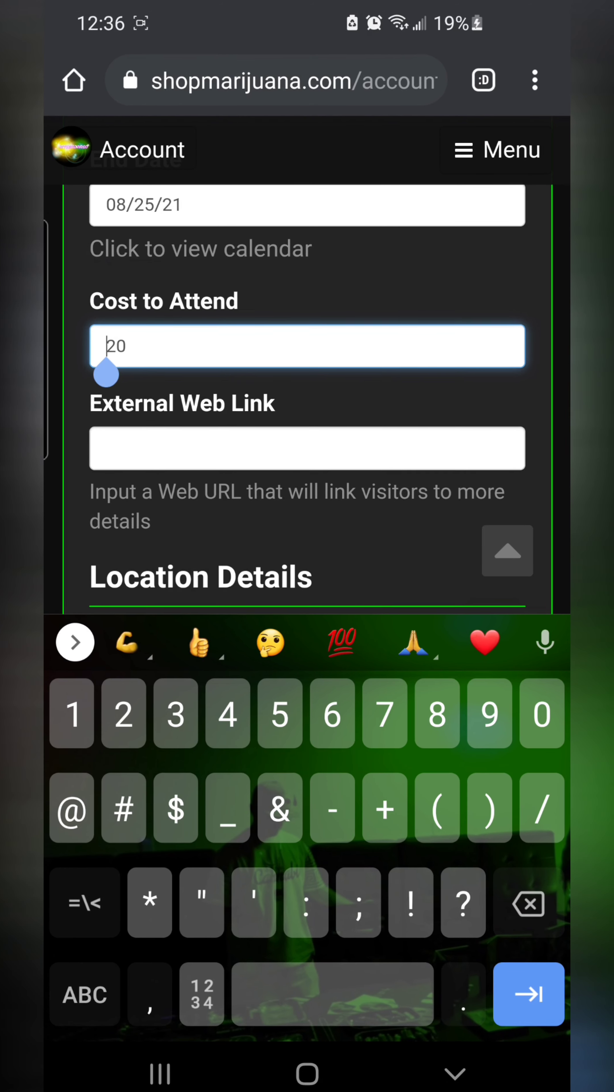
left_click(307, 448)
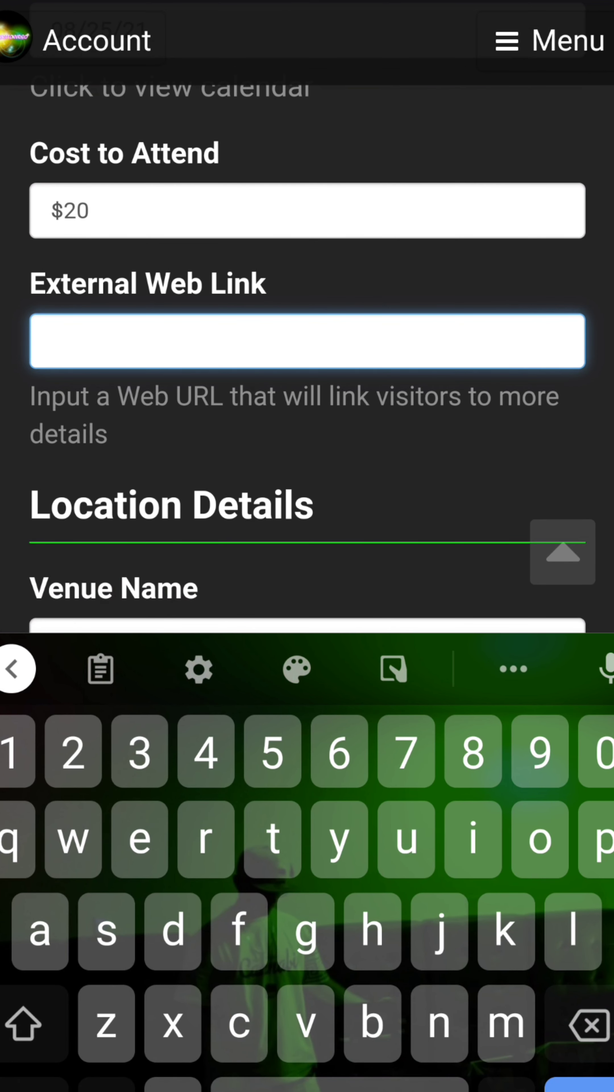
type("https")
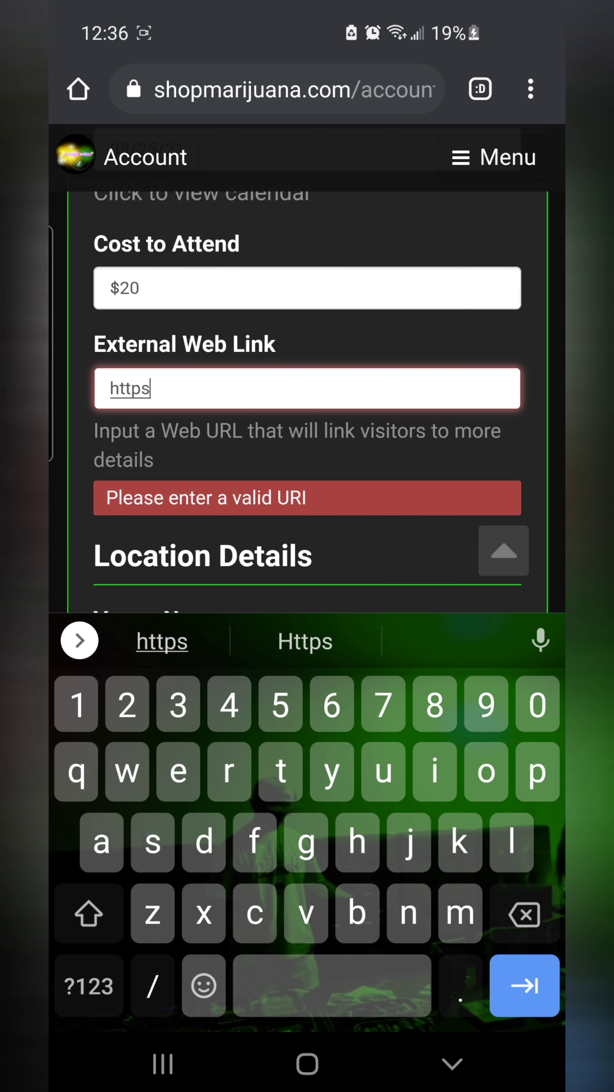
type("://")
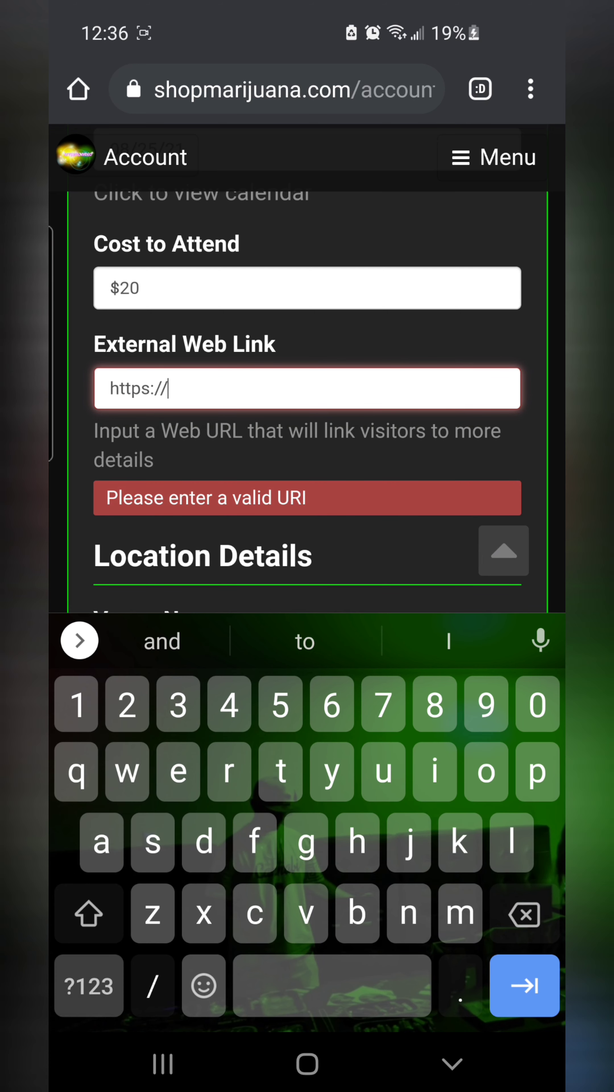
type("yourwebsite.com")
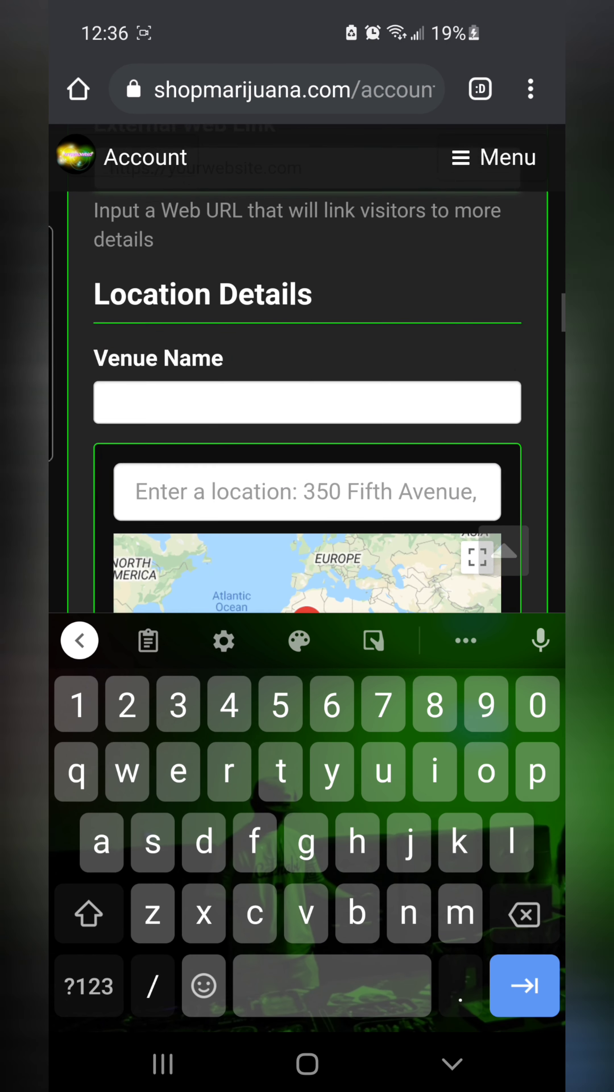
scroll("down", 3)
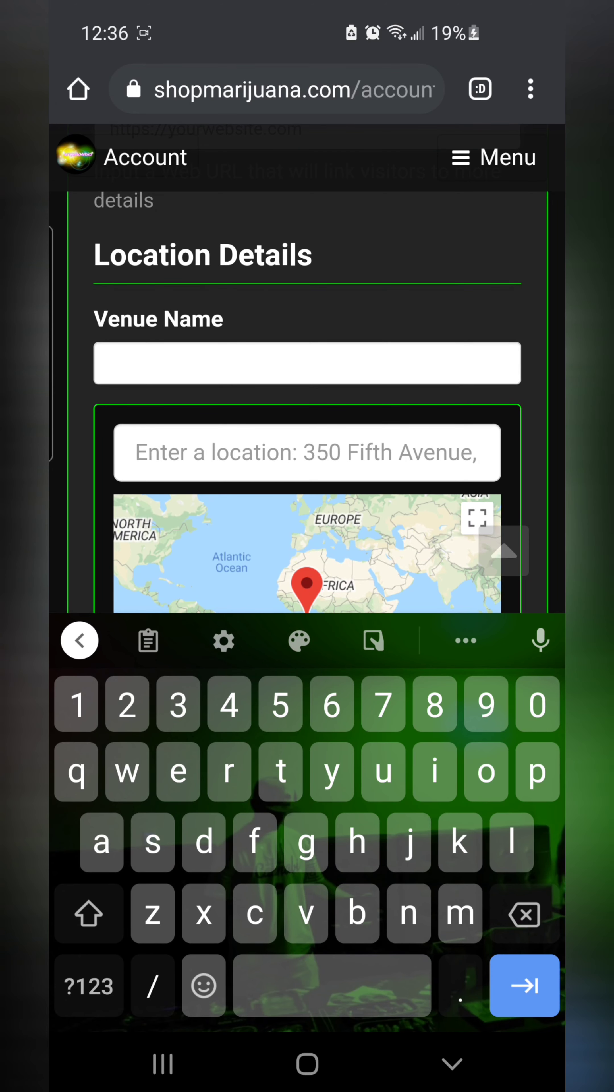
Name the venue Park and set its location to Santa Rosa, CA, USA
type("Par")
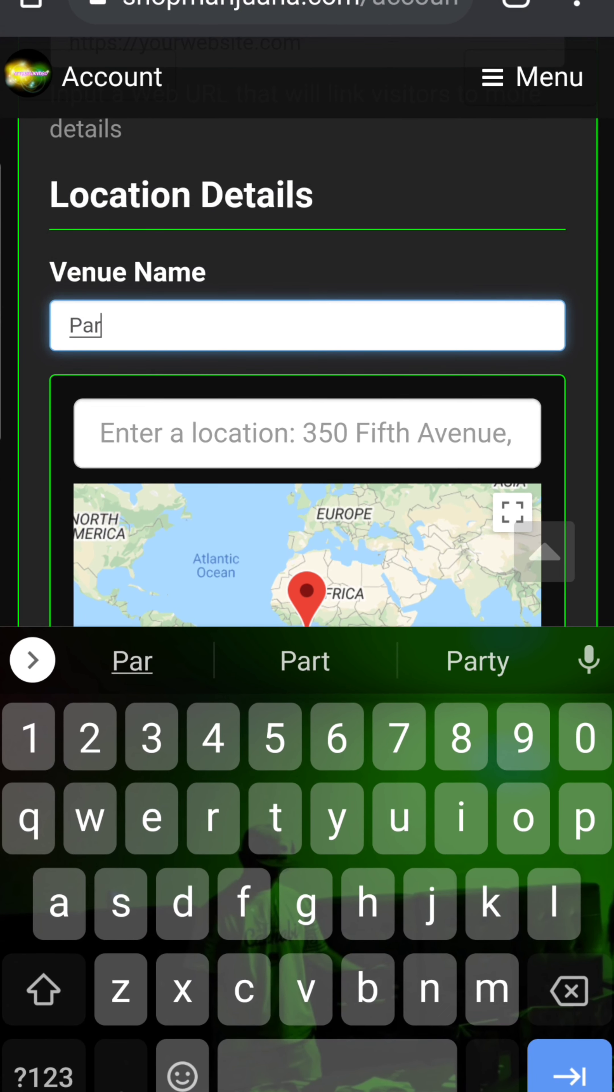
type("k")
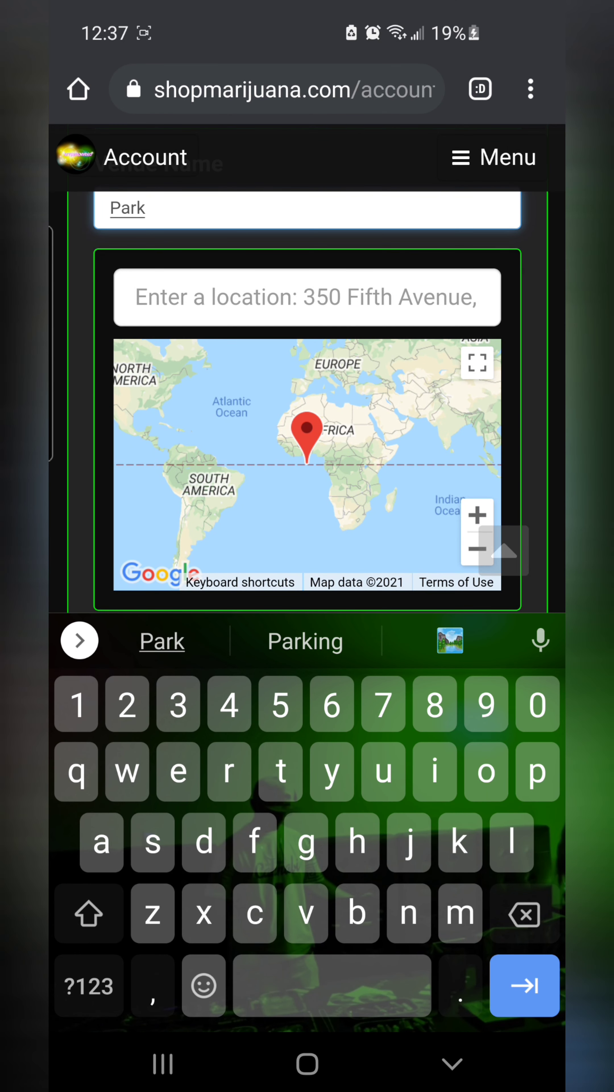
type("San")
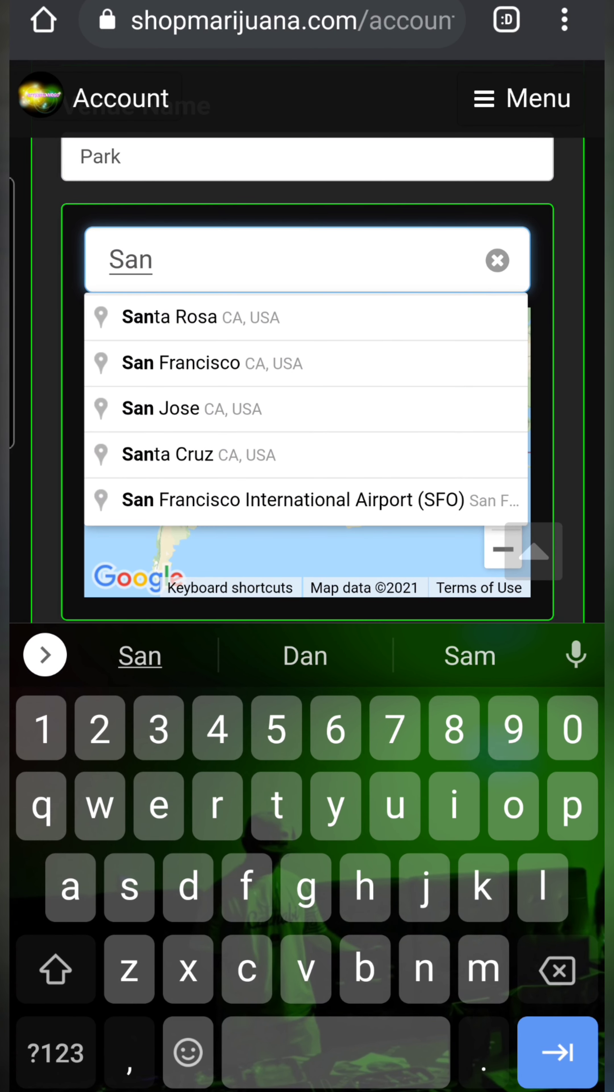
left_click(201, 317)
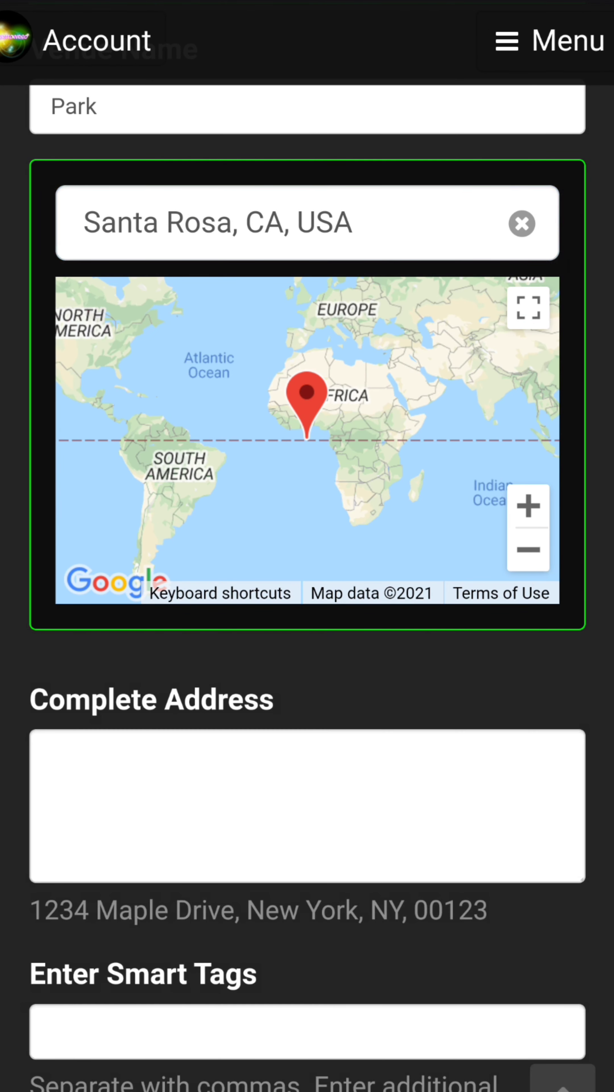
scroll("down", 3)
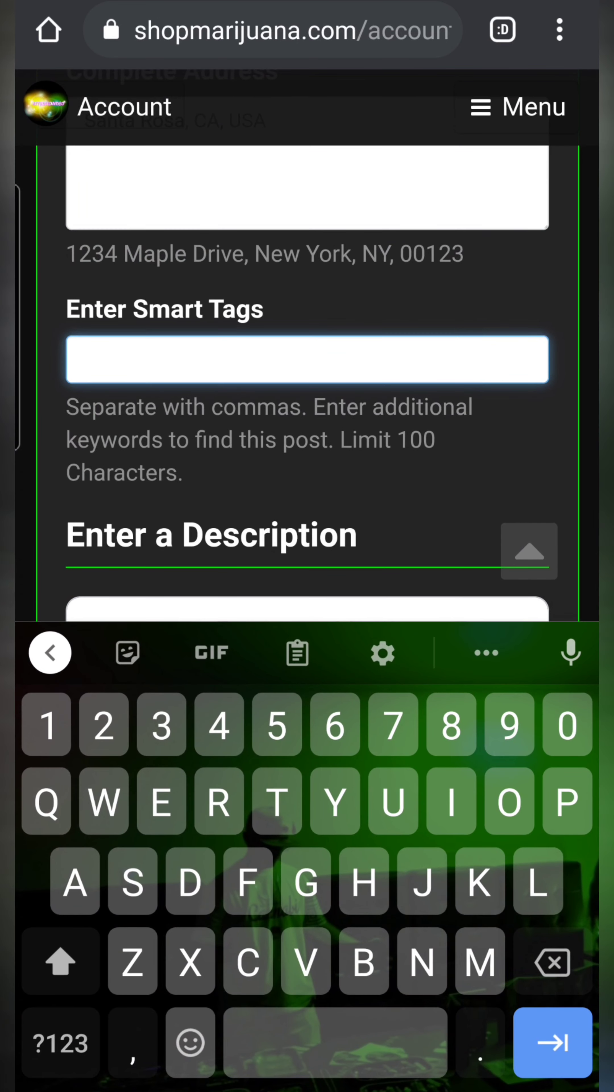
Add smart tags and a short description, then save the event details
type("Can")
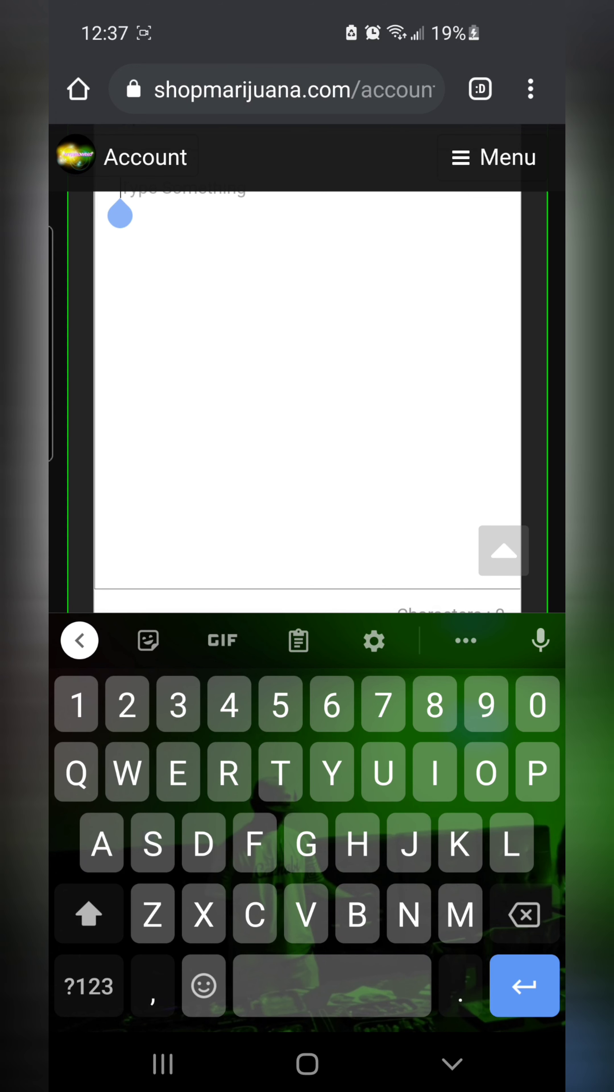
type("Even")
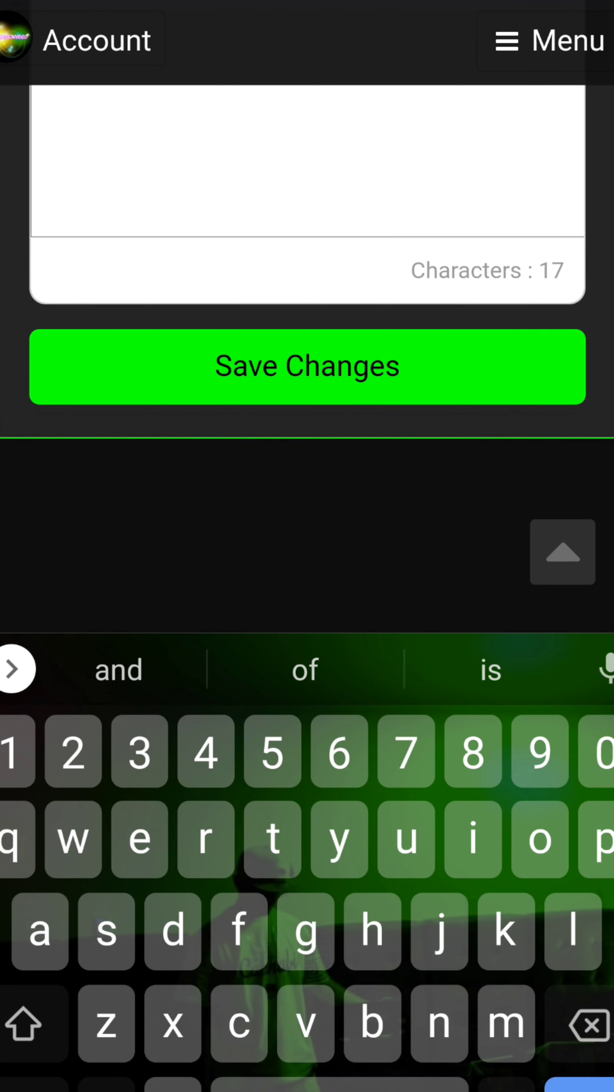
left_click(307, 367)
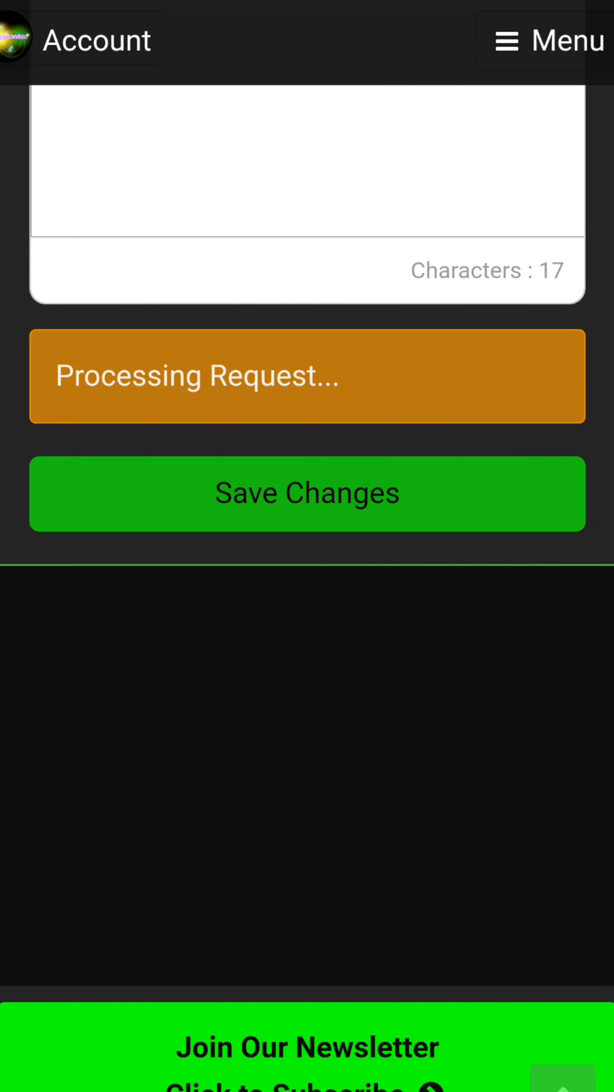
Acknowledge the Event Saved message and return to the Events list showing Cannabis Fest as a draft
left_click(307, 493)
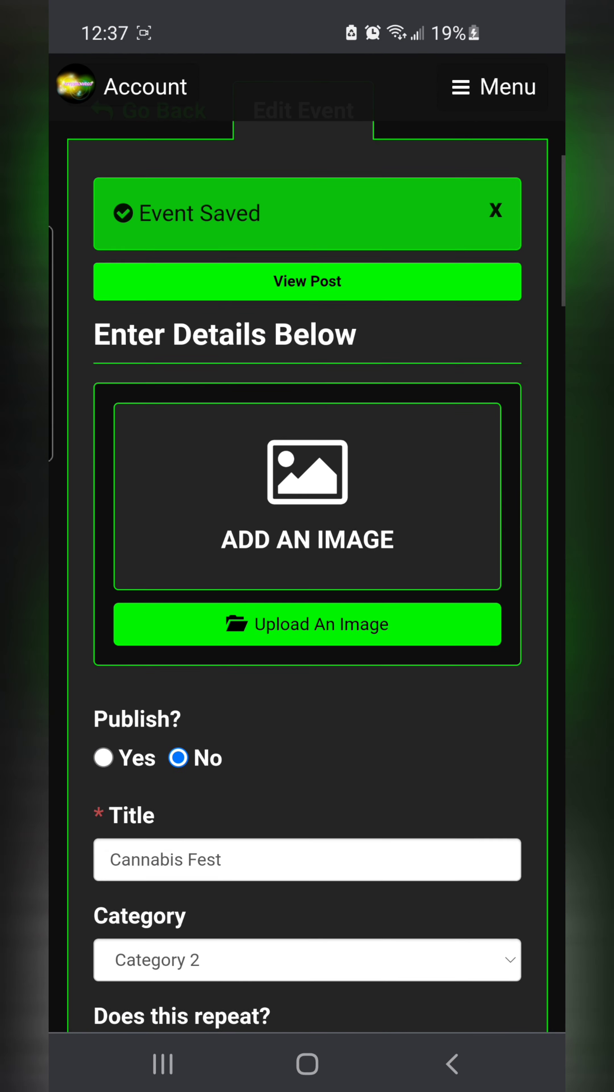
scroll("down", 3)
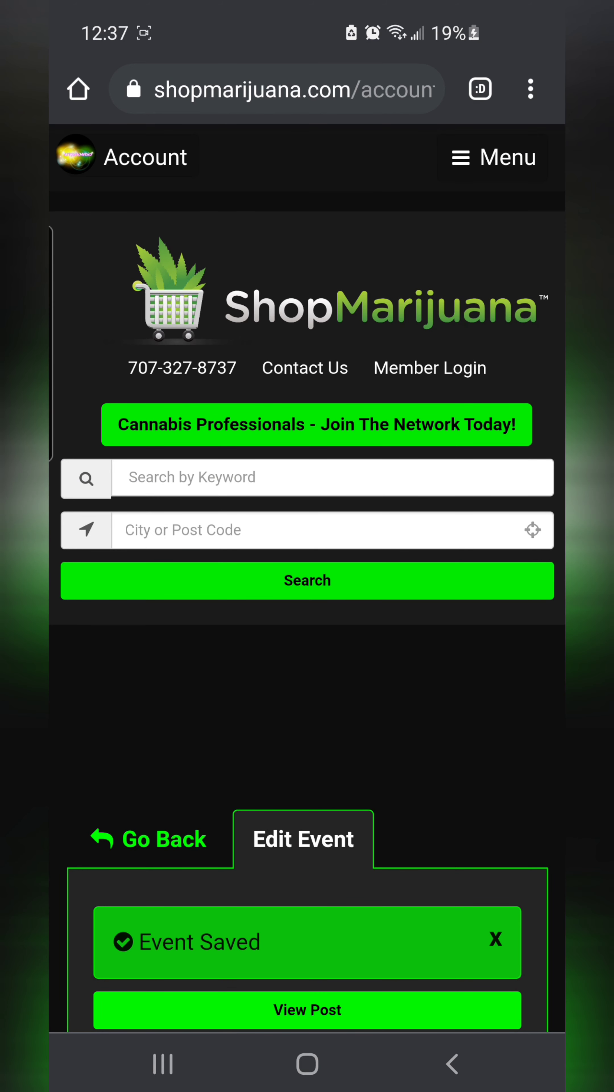
left_click(146, 839)
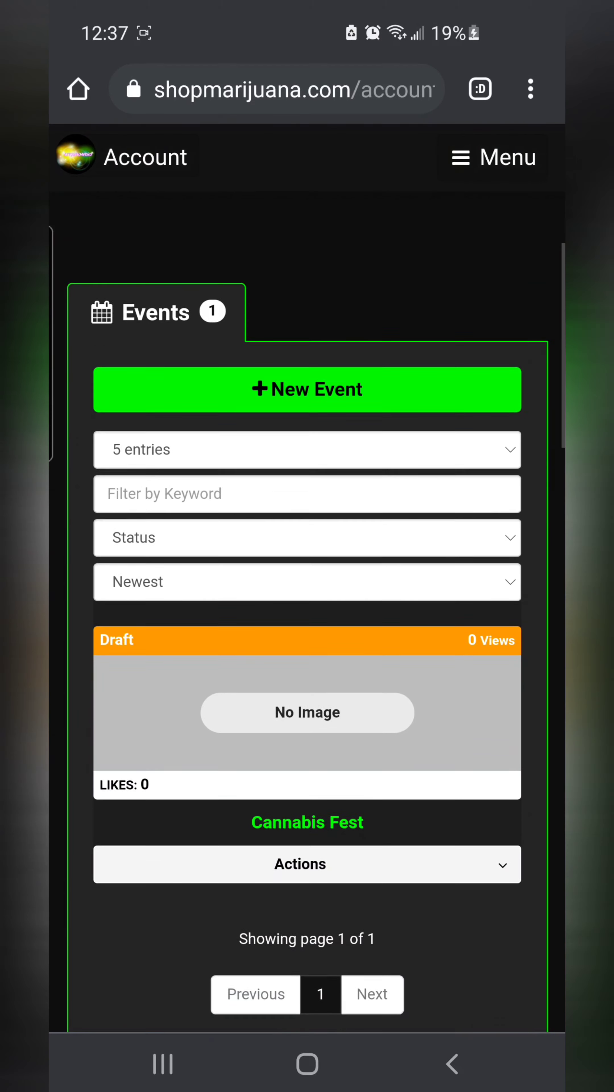
scroll("down", 3)
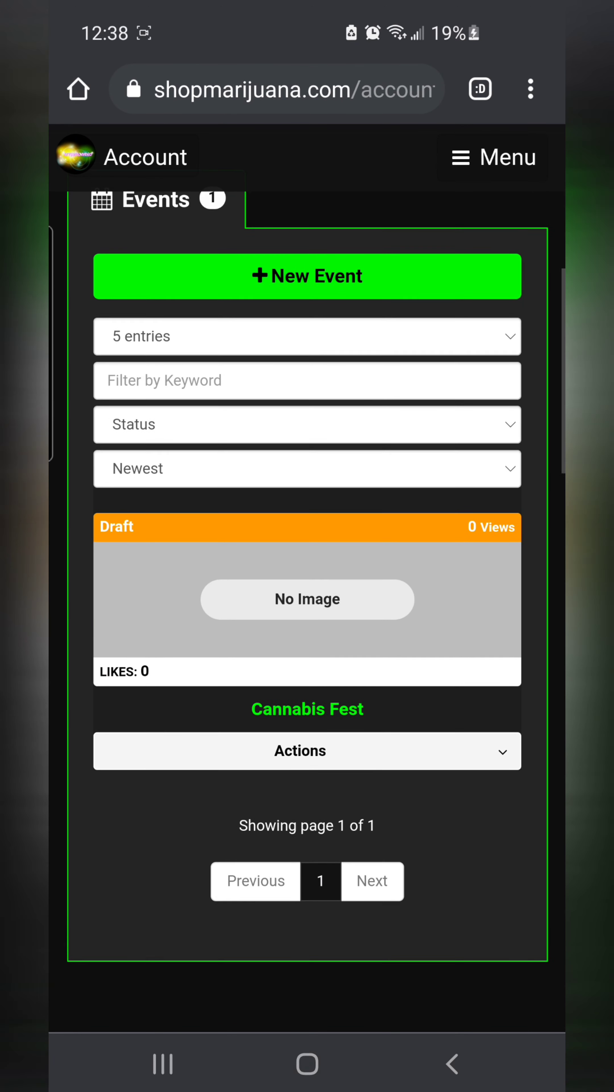
scroll("up", 3)
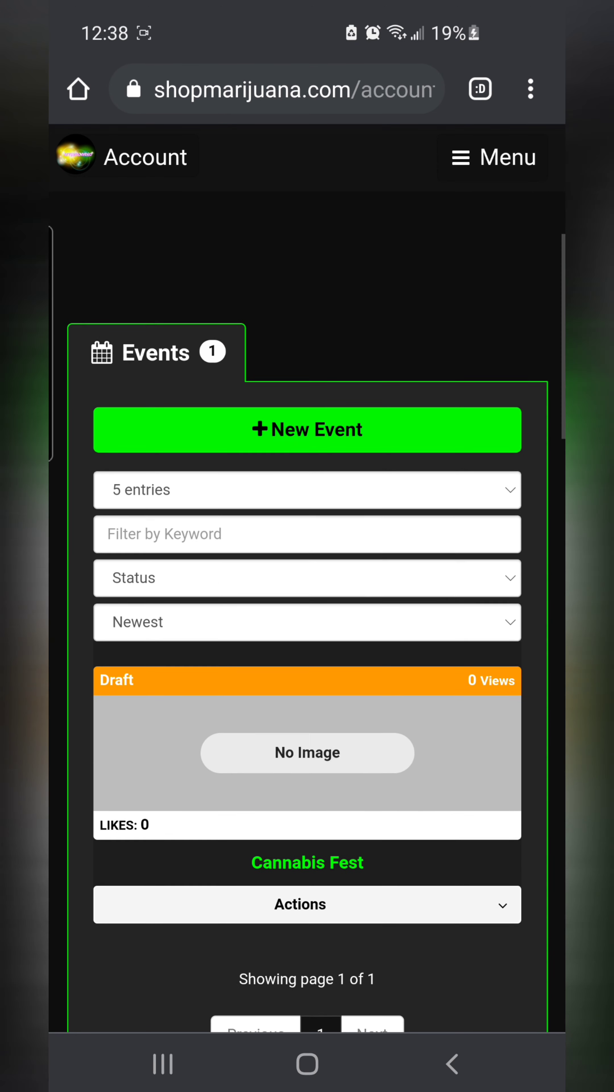
left_click(492, 157)
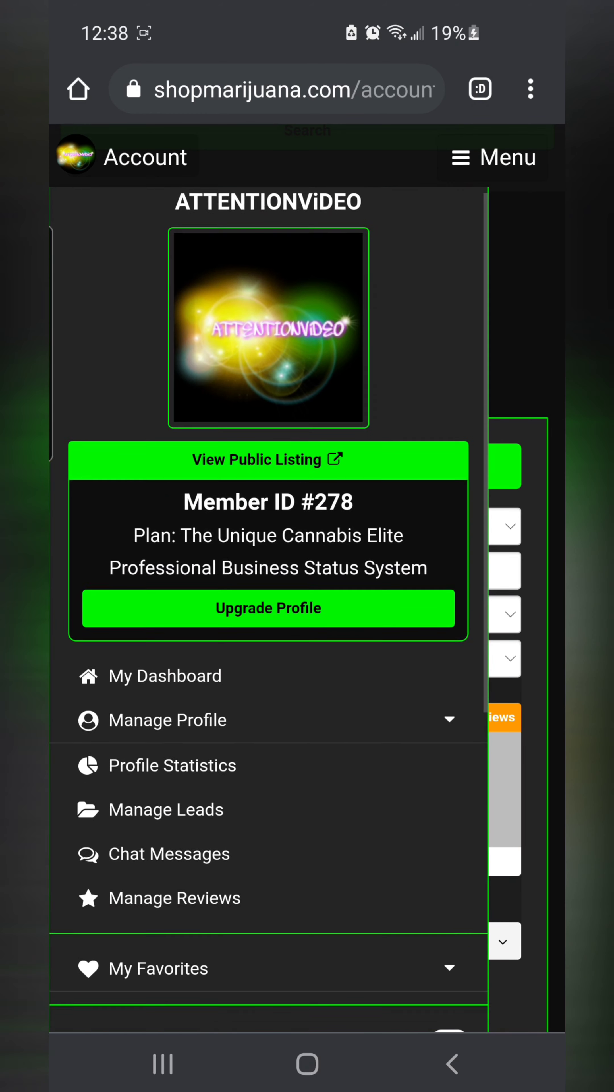
scroll("down", 3)
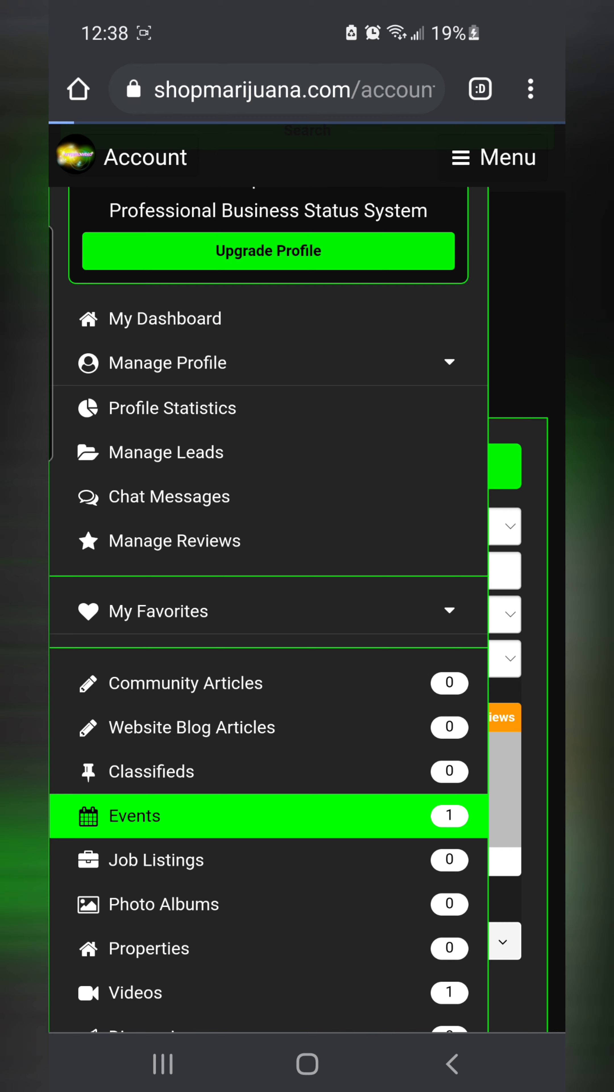
left_click(133, 816)
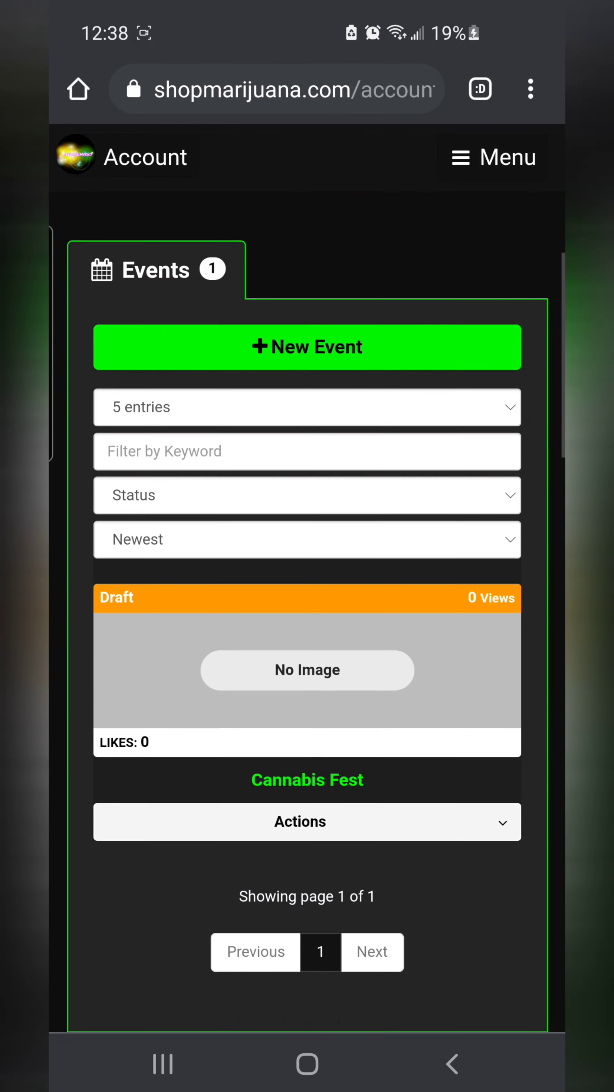
scroll("up", 3)
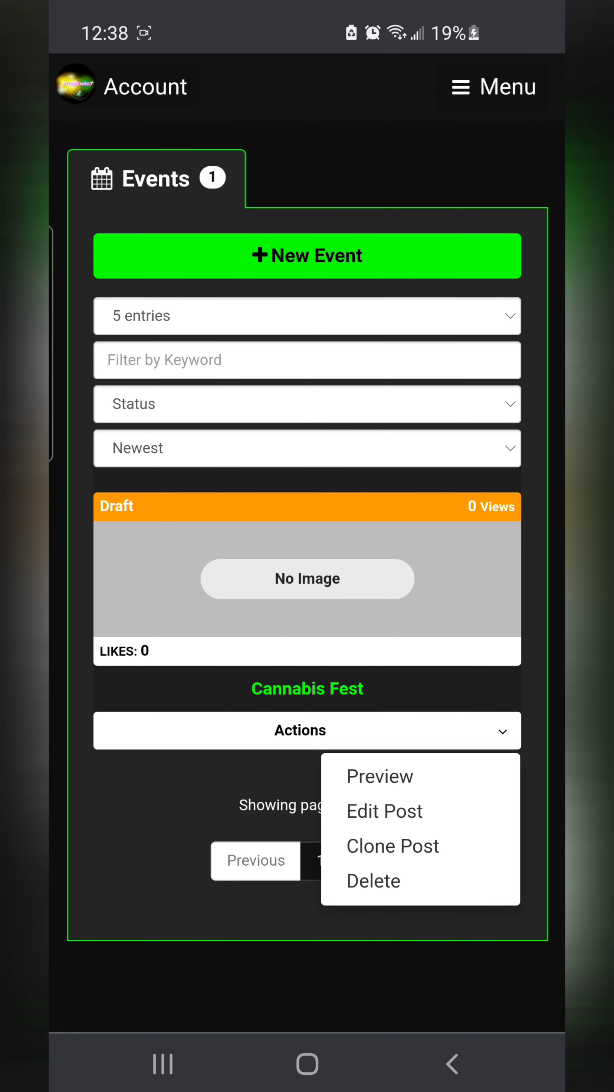
left_click(374, 881)
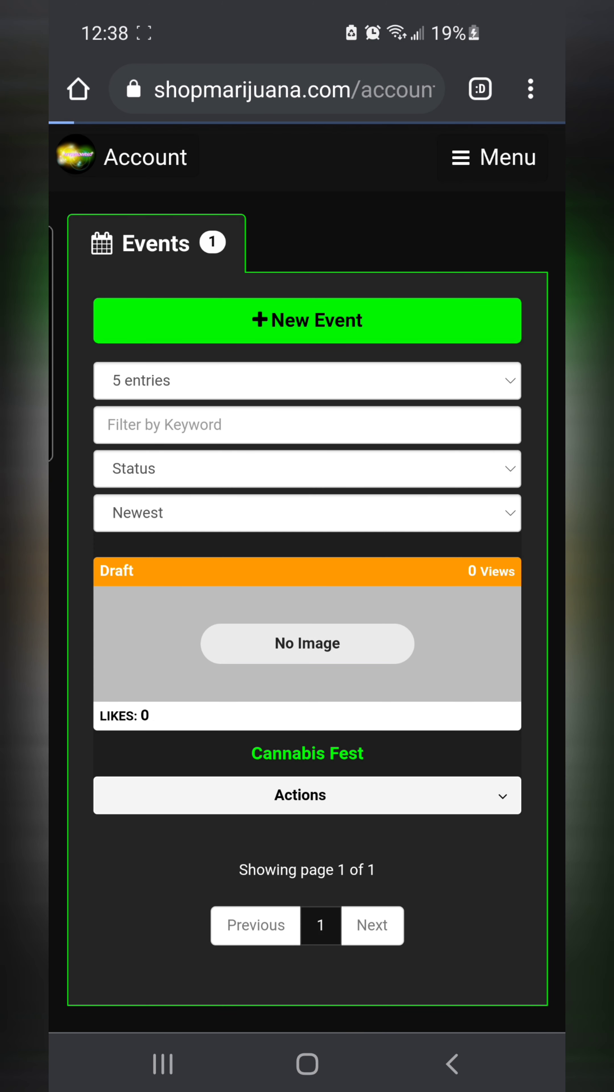
scroll("down", 3)
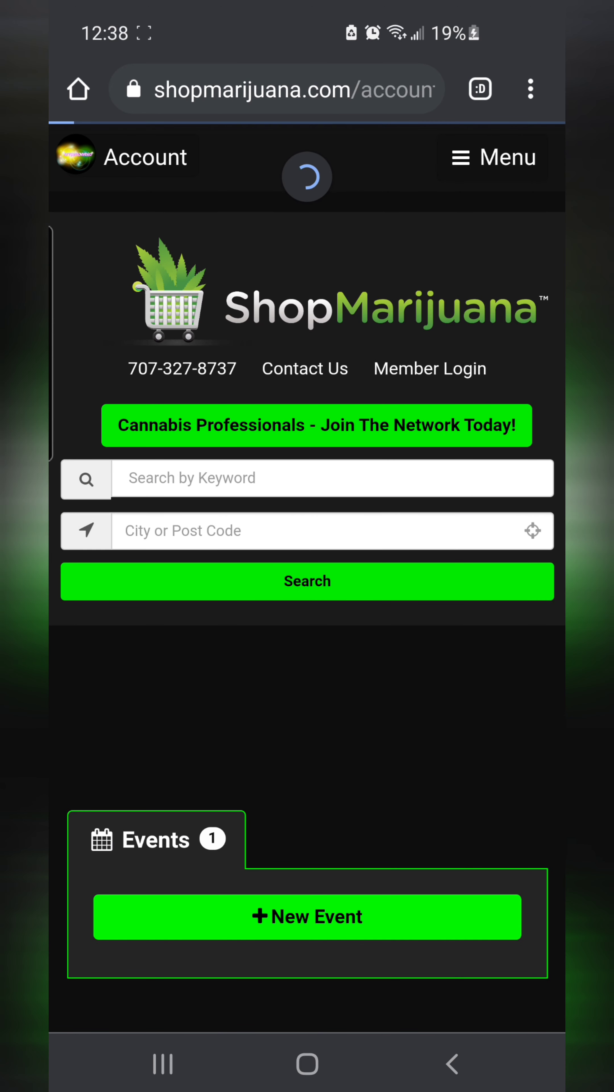
Browse the public Events page down to the Champs Trade Shows East Coast listing
left_click(493, 158)
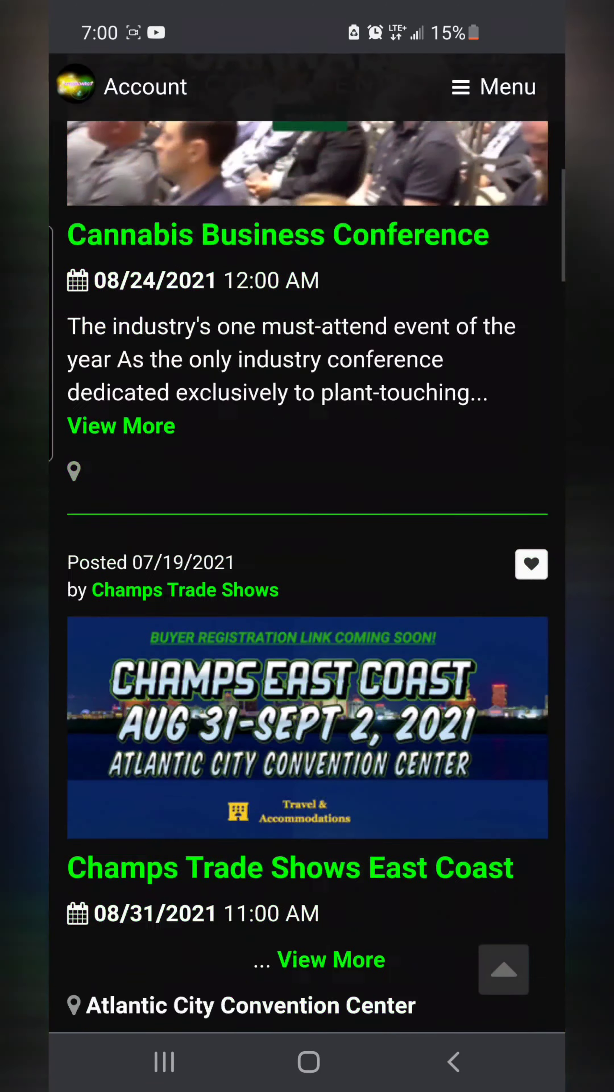
scroll("down", 3)
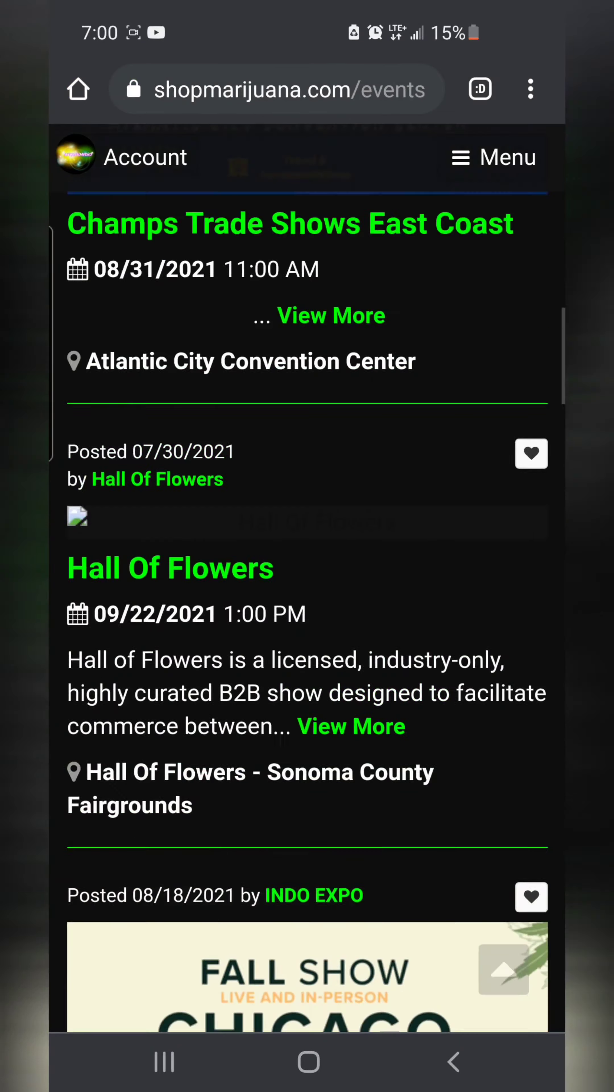
scroll("down", 3)
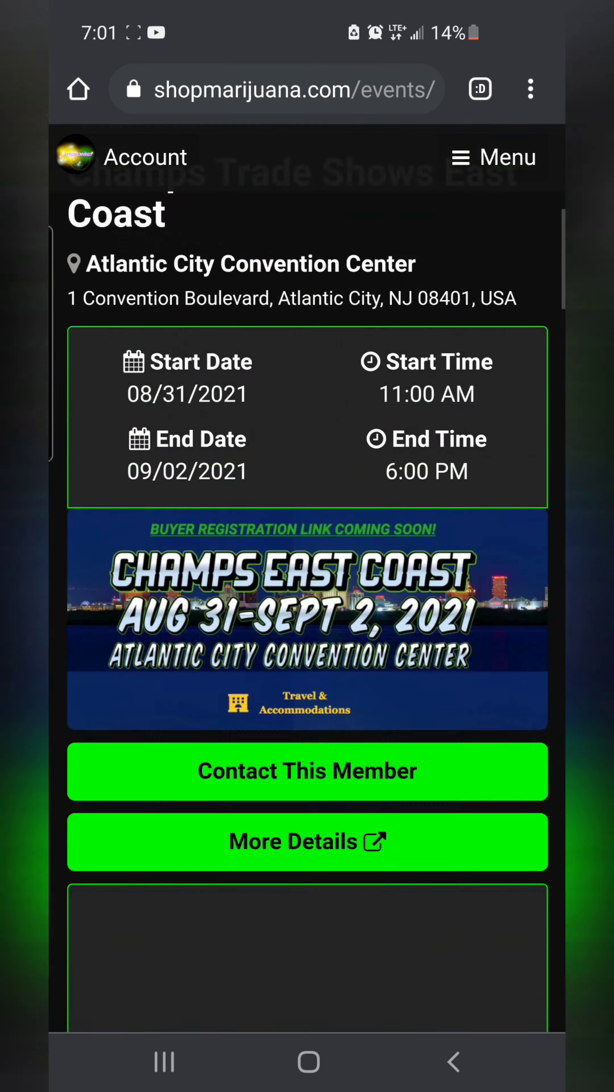
scroll("down", 3)
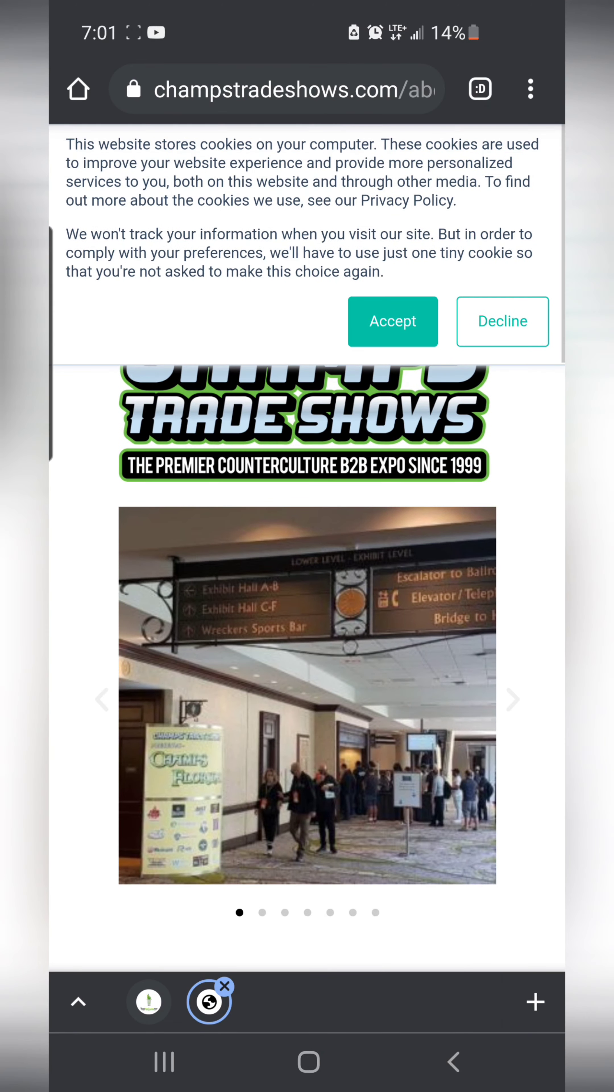
Accept the cookie notice and scroll through the Champs Trade Shows company overview to the footer
left_click(392, 321)
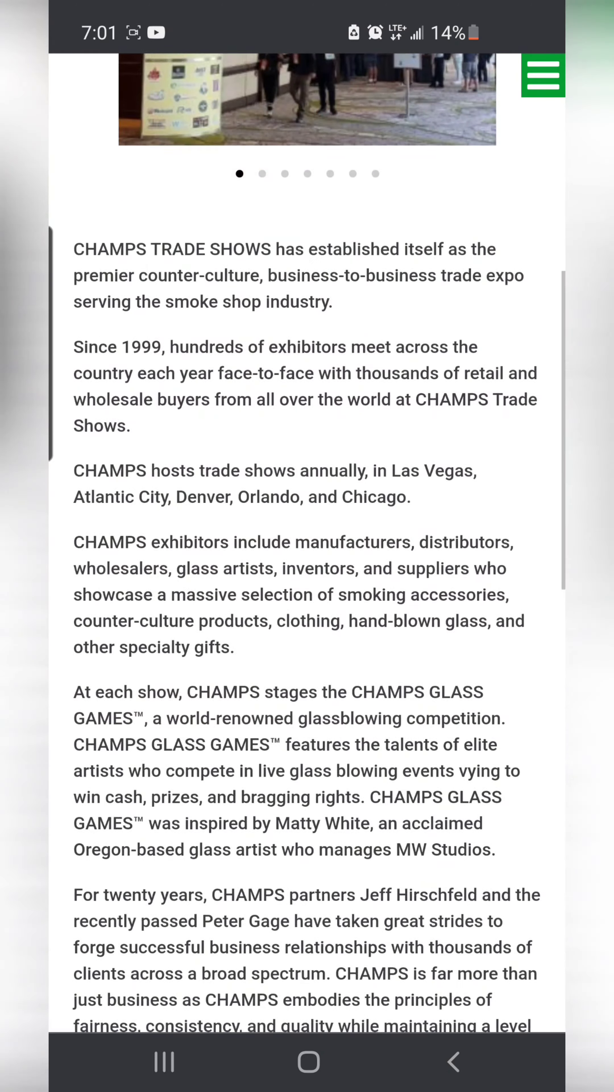
scroll("down", 3)
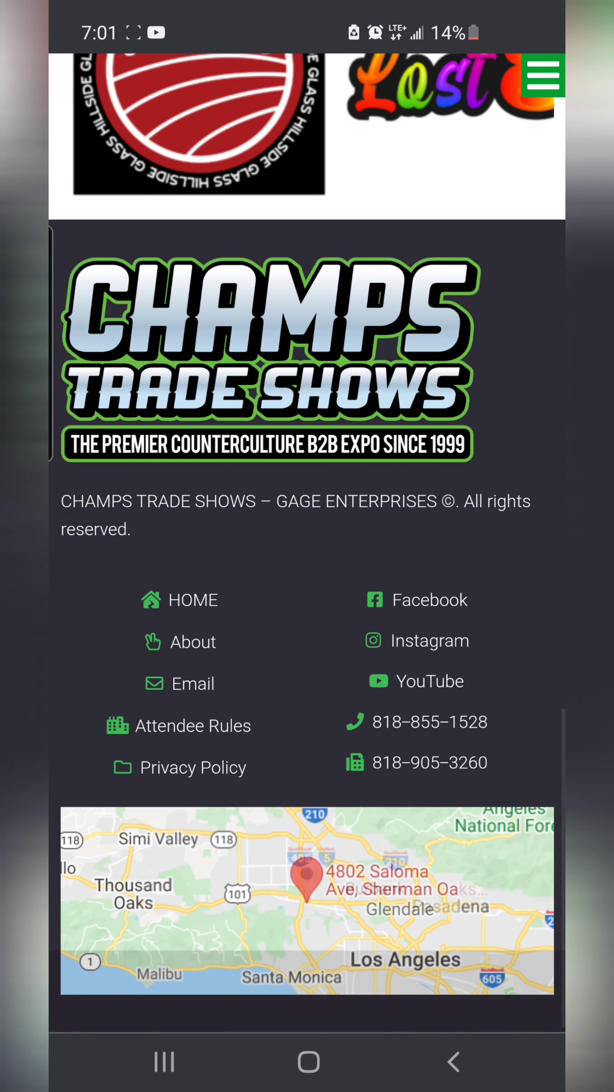